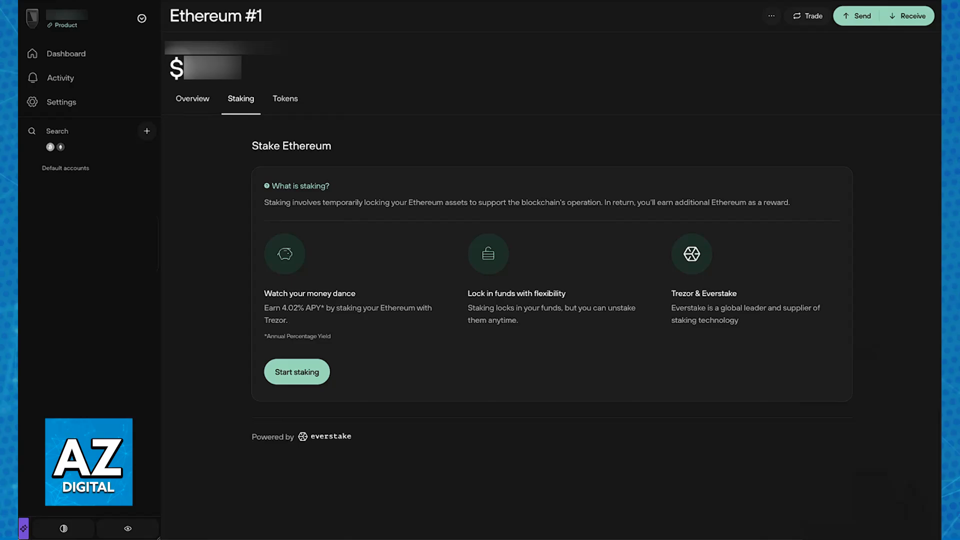
Step: Start staking from the Ethereum #1 account to reach the Stake Ethereum form
left_click(296, 372)
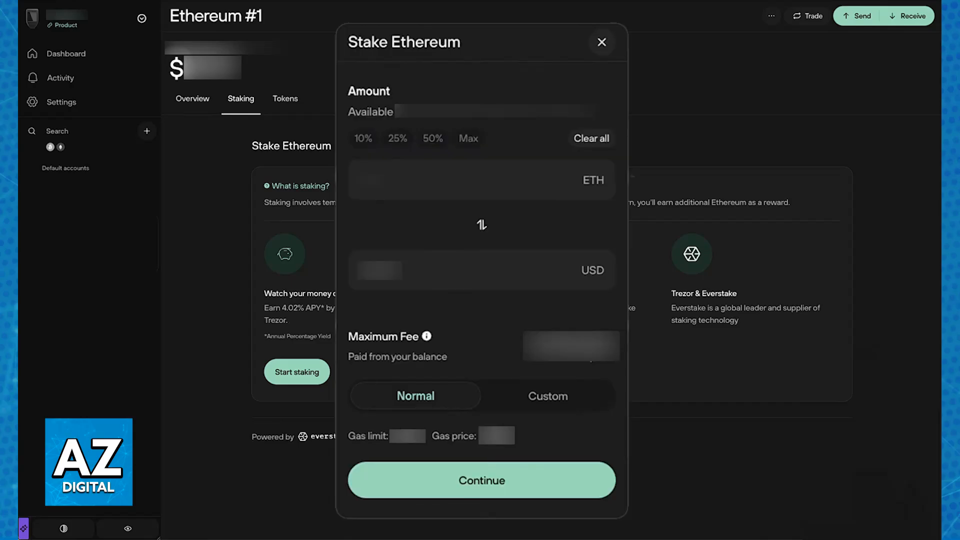